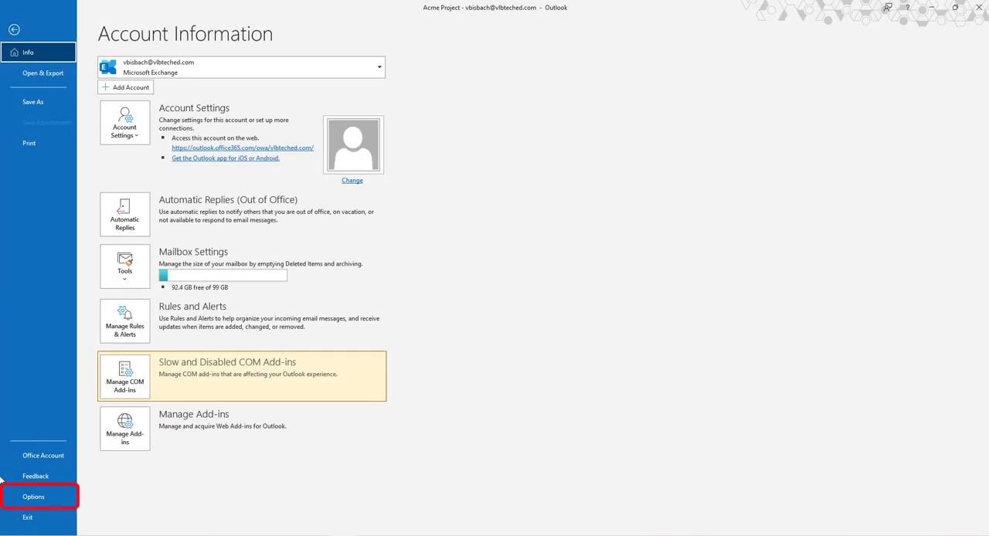
# - Open Outlook Options from the File backstage sidebar
pyautogui.click(33, 496)
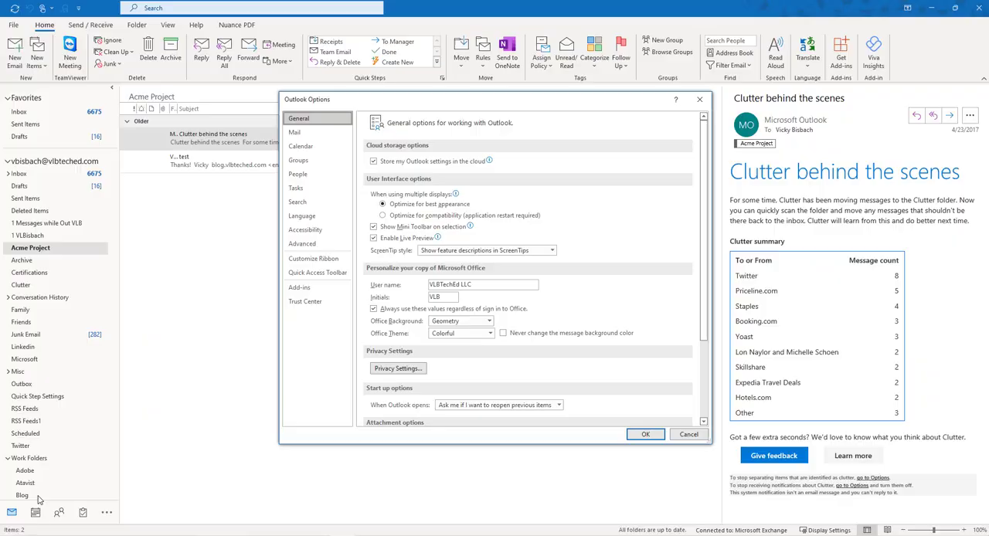
# - Show the Mail category, where 'Always check spelling before sending' is on
pyautogui.click(295, 132)
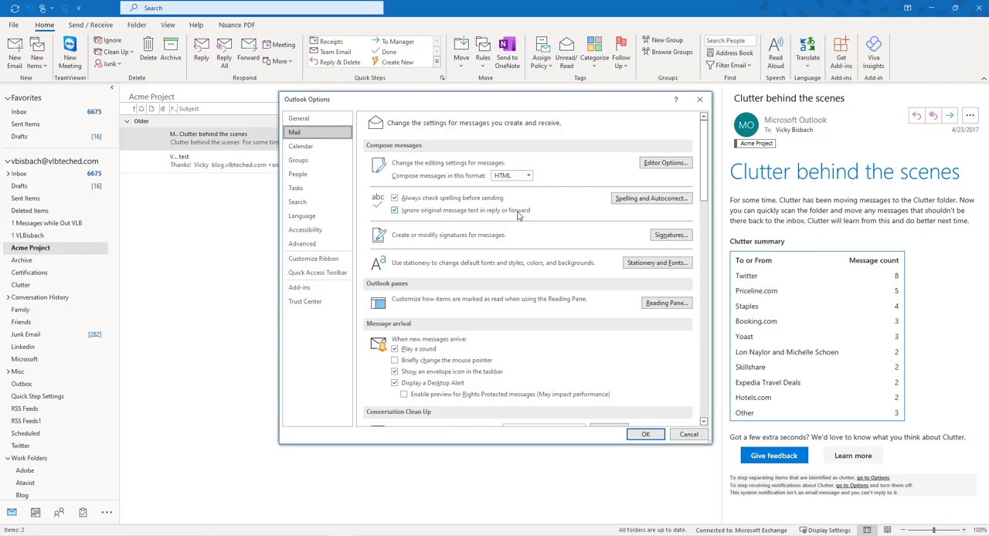
pyautogui.moveTo(595, 210)
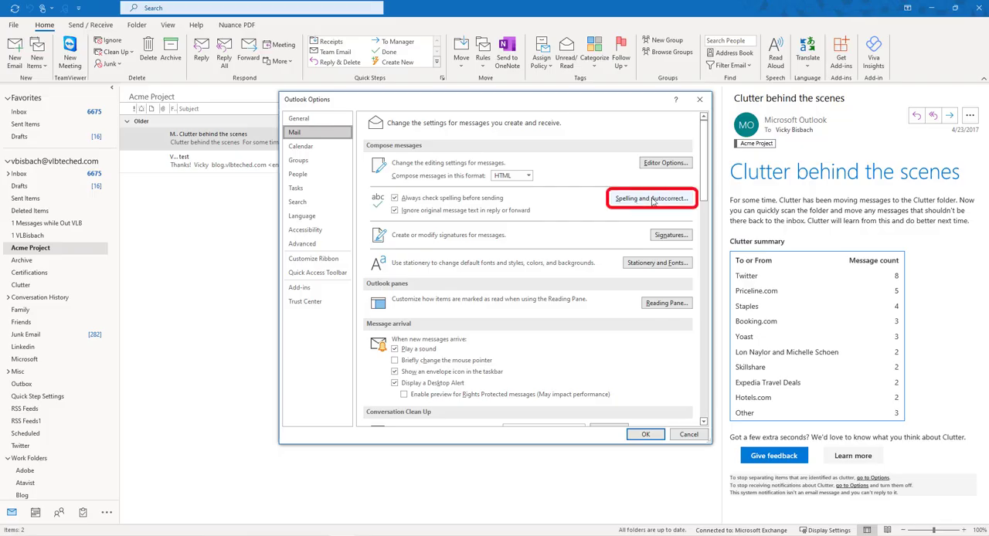
# - Confirm the Mail settings with OK, returning to the Acme Project message list
pyautogui.click(652, 198)
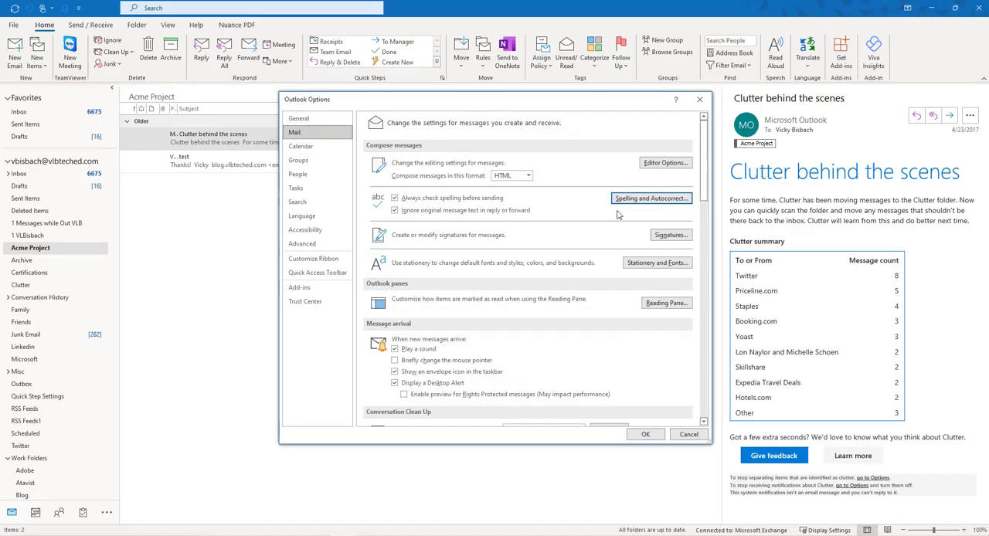
pyautogui.click(688, 433)
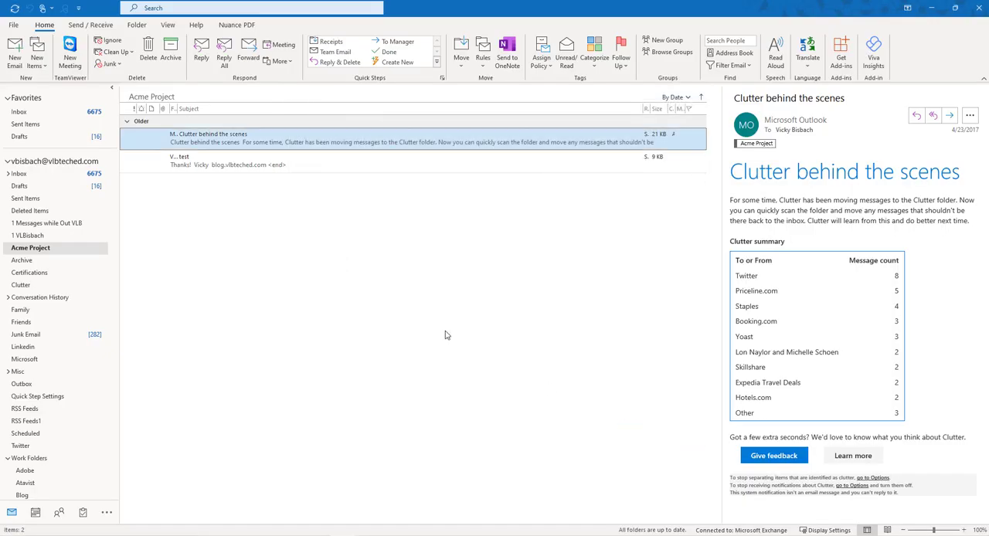